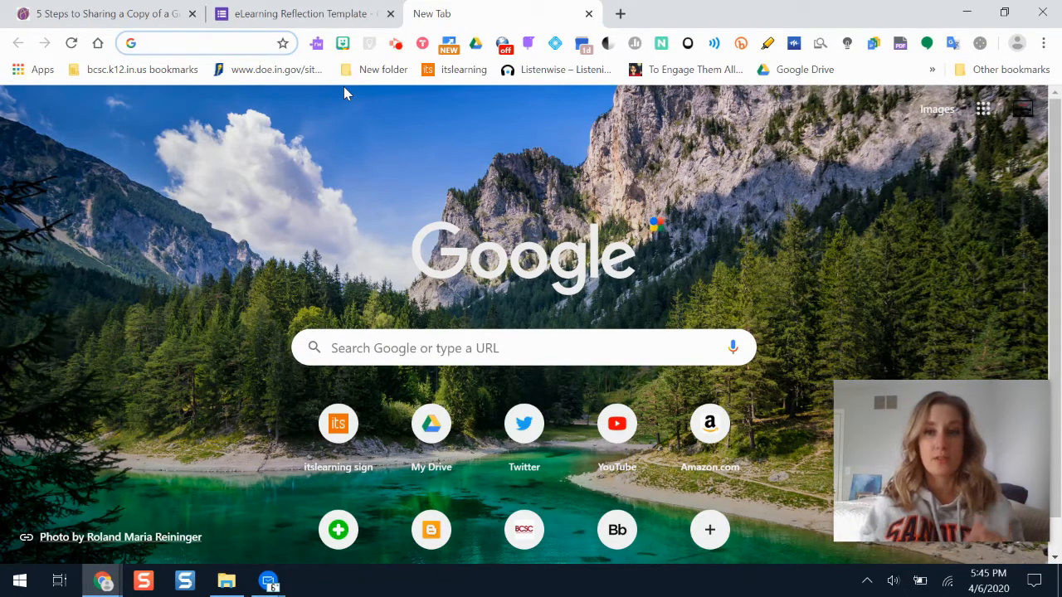
Start creating a new folder in My Drive from Google Drive's New menu.
{"action": "left_click", "coordinate": [803, 69]}
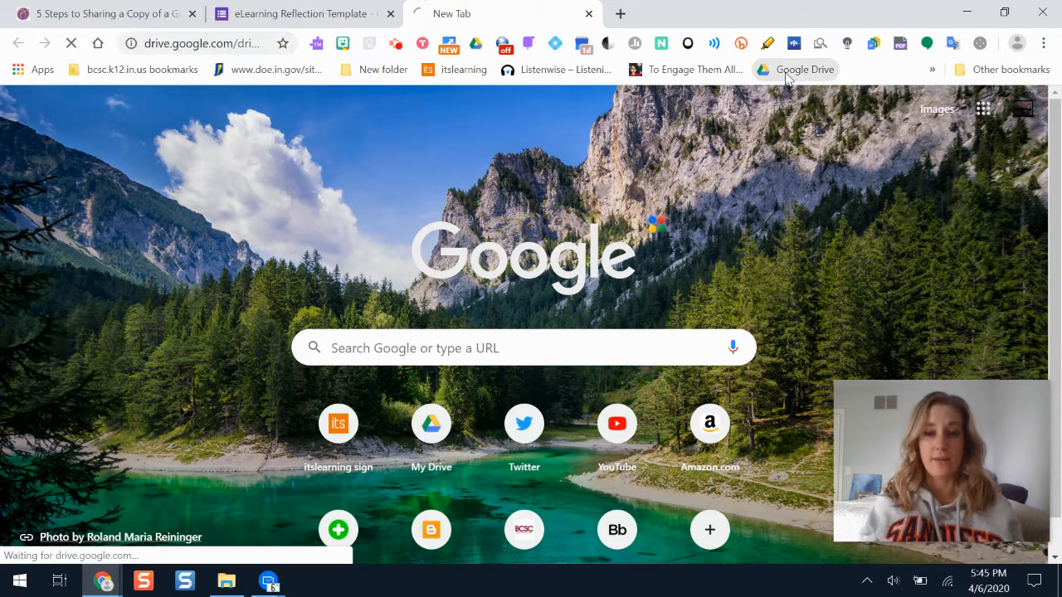
{"action": "left_click", "coordinate": [803, 69]}
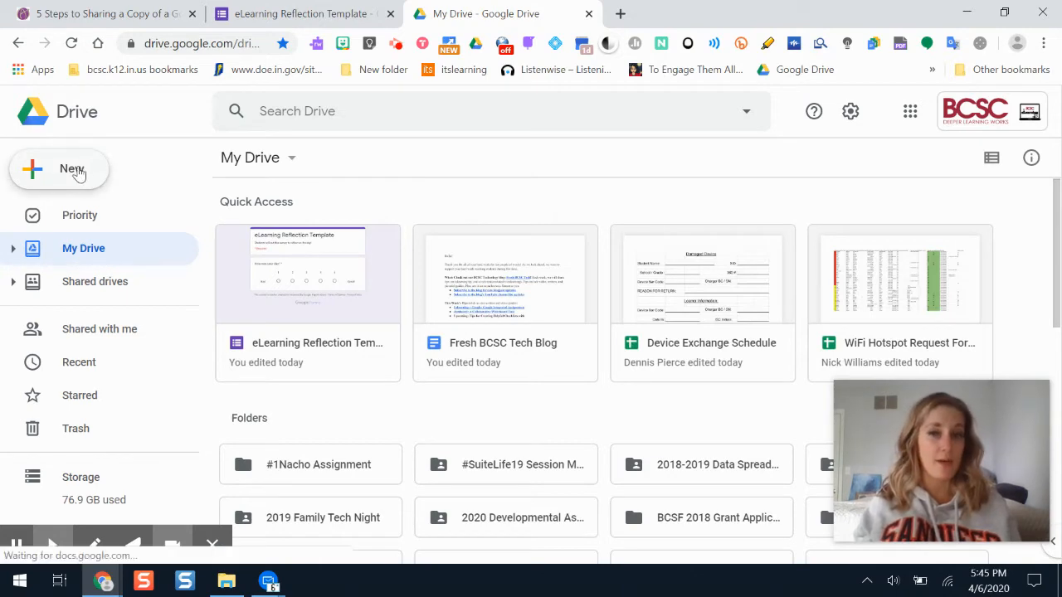
{"action": "left_click", "coordinate": [59, 169]}
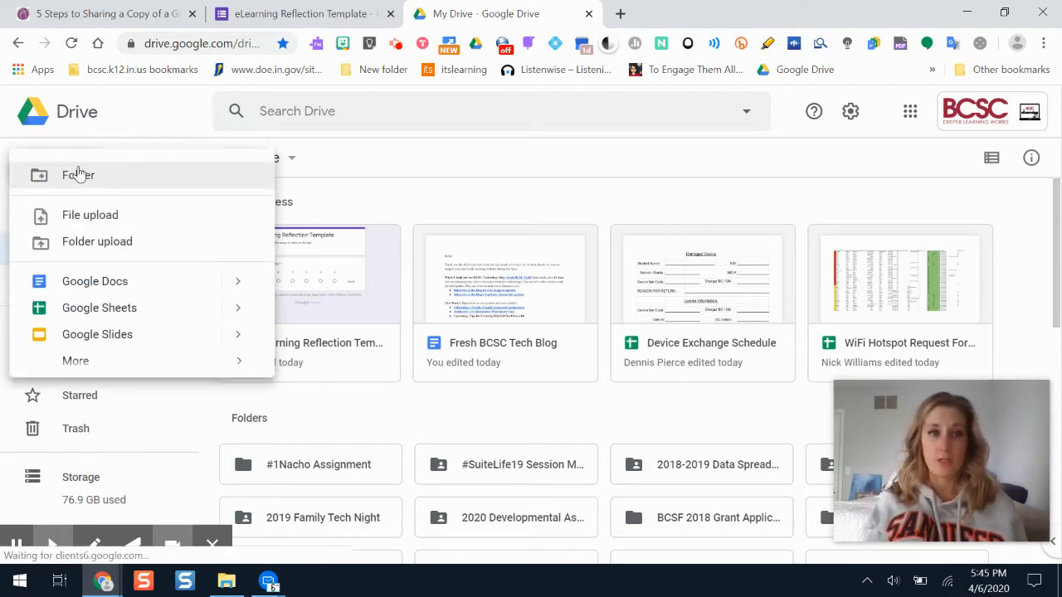
{"action": "left_click", "coordinate": [78, 175]}
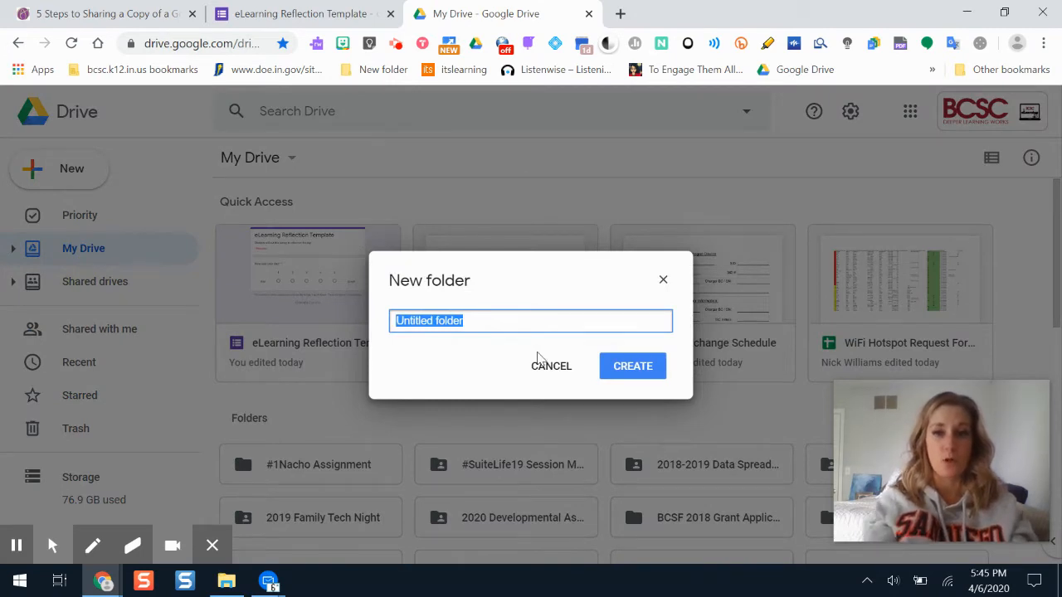
Name the folder 'Google Forms Template Folder', create it and go inside it.
{"action": "type", "text": "Google Forms Template"}
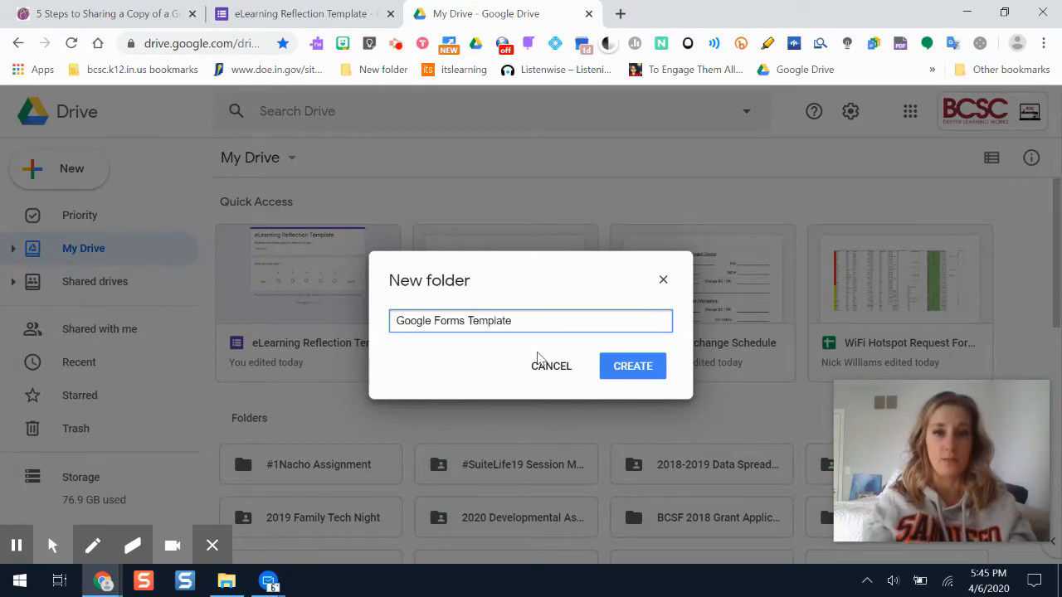
{"action": "type", "text": "Folder"}
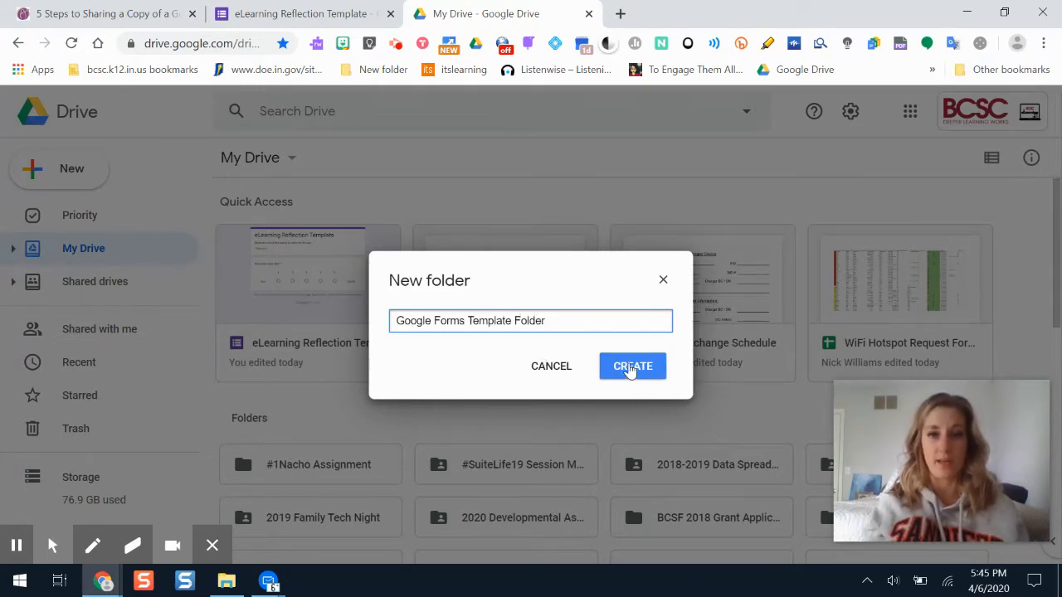
{"action": "left_click", "coordinate": [632, 366]}
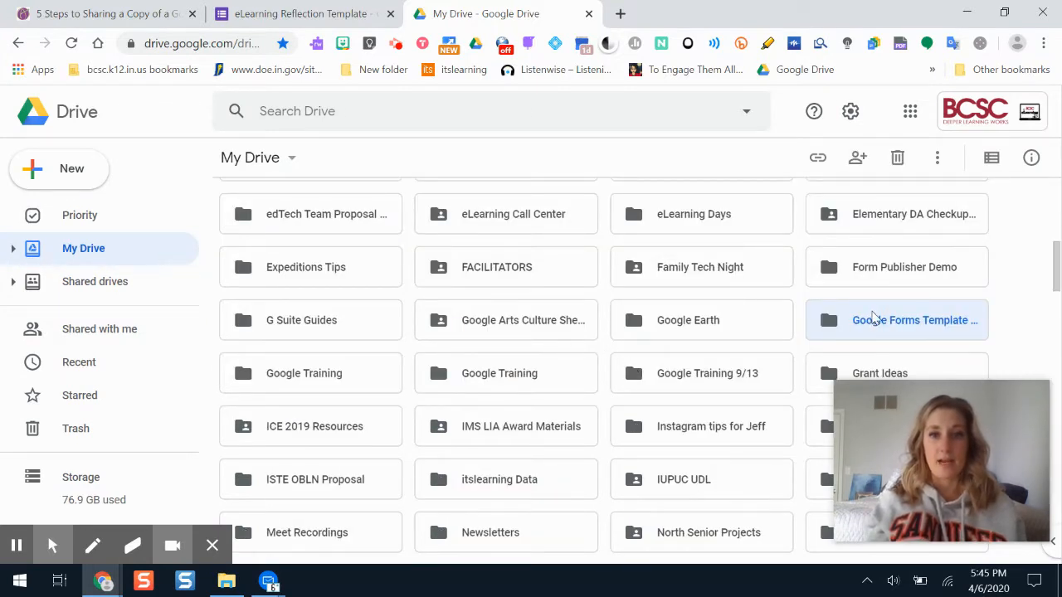
{"action": "double_click", "coordinate": [915, 319]}
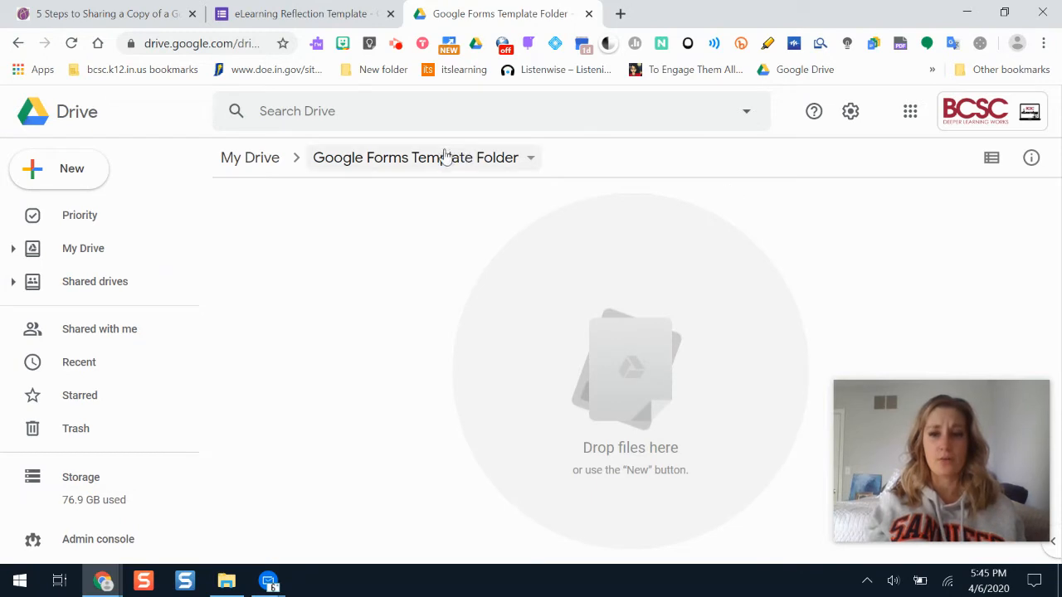
{"action": "mouse_move", "coordinate": [531, 154]}
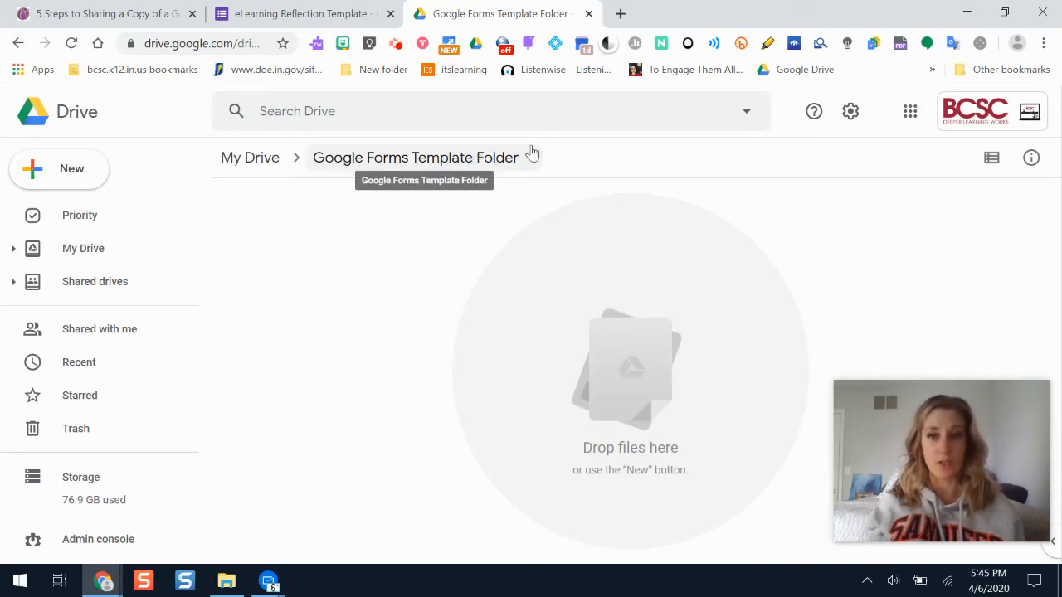
Turn on link sharing for the folder and show all link sharing options.
{"action": "left_click", "coordinate": [530, 158]}
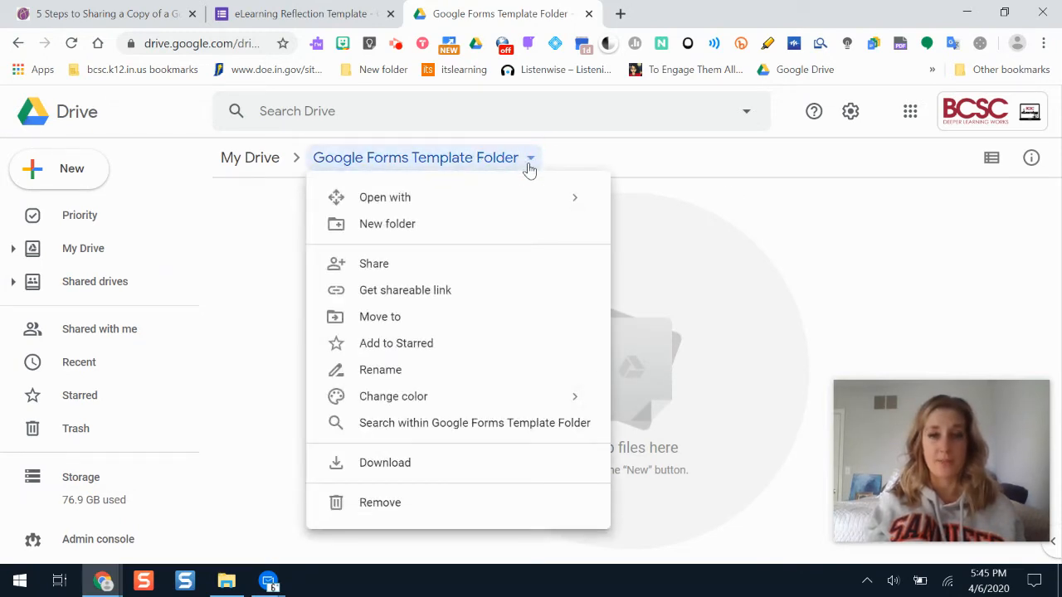
{"action": "mouse_move", "coordinate": [381, 269]}
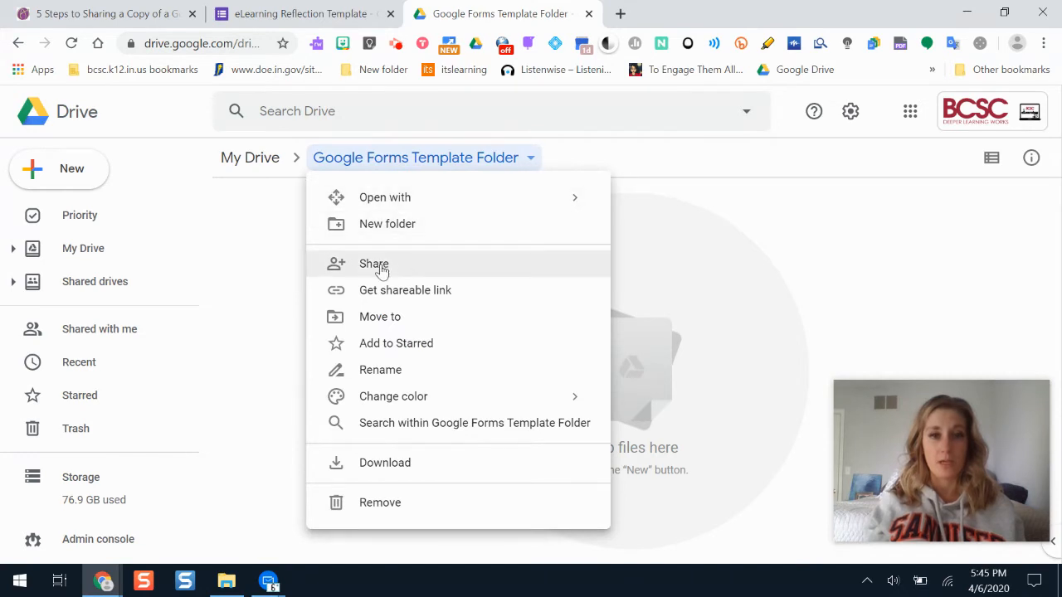
{"action": "left_click", "coordinate": [373, 264]}
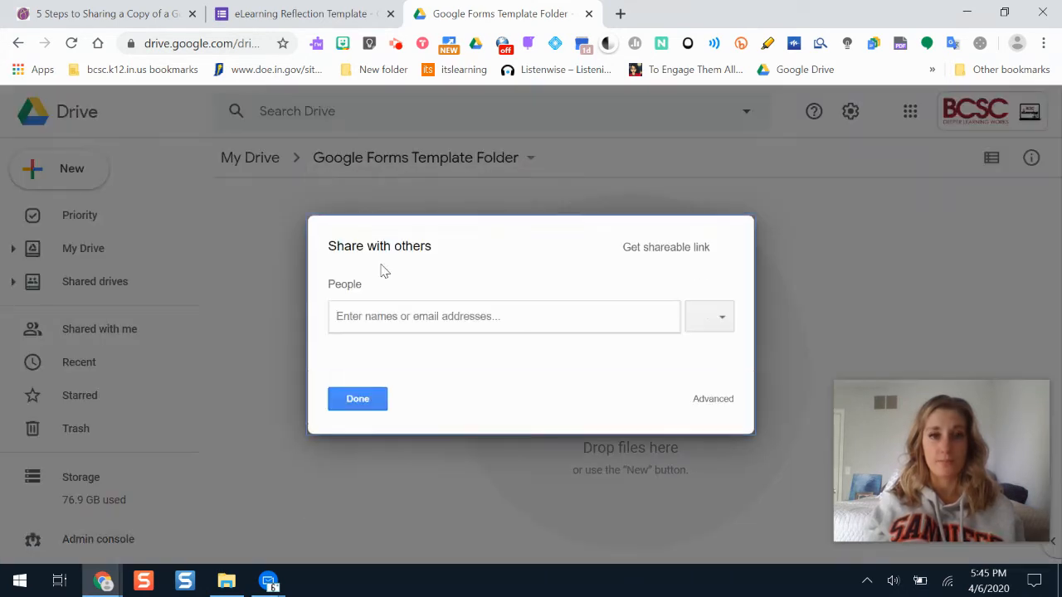
{"action": "mouse_move", "coordinate": [721, 246]}
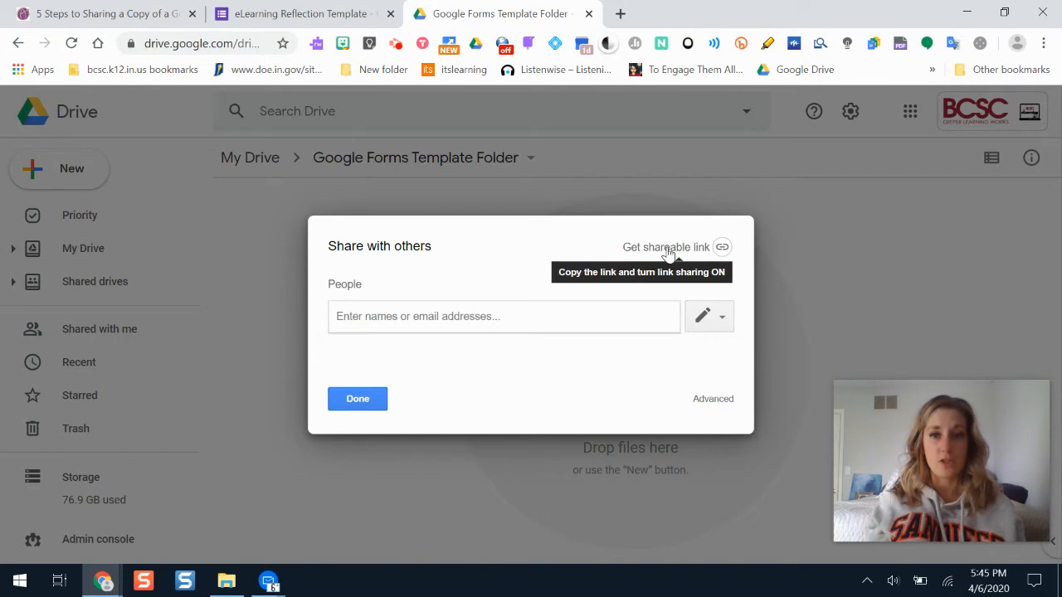
{"action": "left_click", "coordinate": [666, 246]}
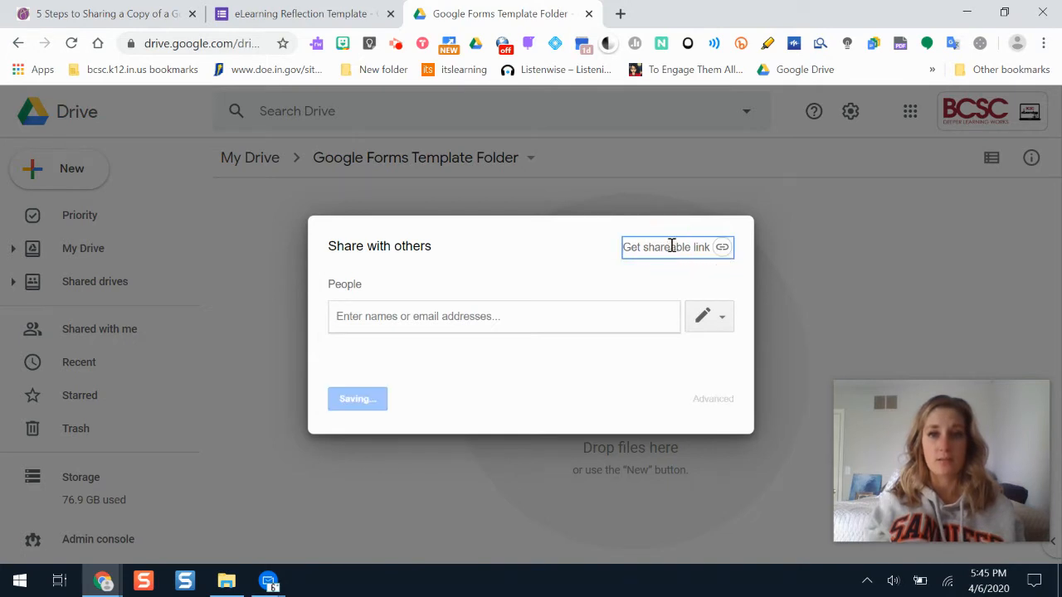
{"action": "left_click", "coordinate": [677, 246]}
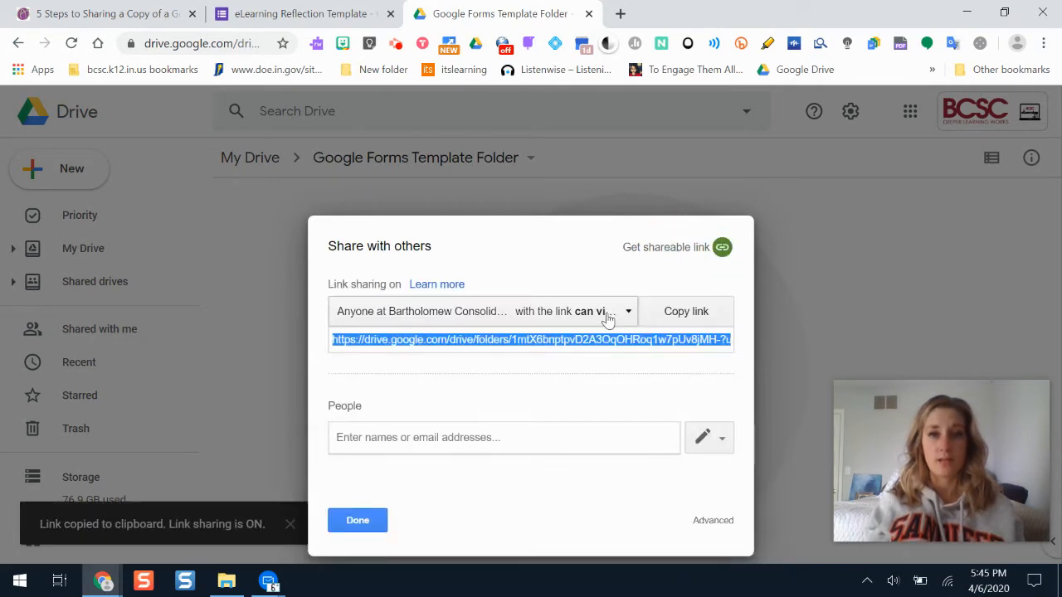
{"action": "left_click", "coordinate": [627, 312]}
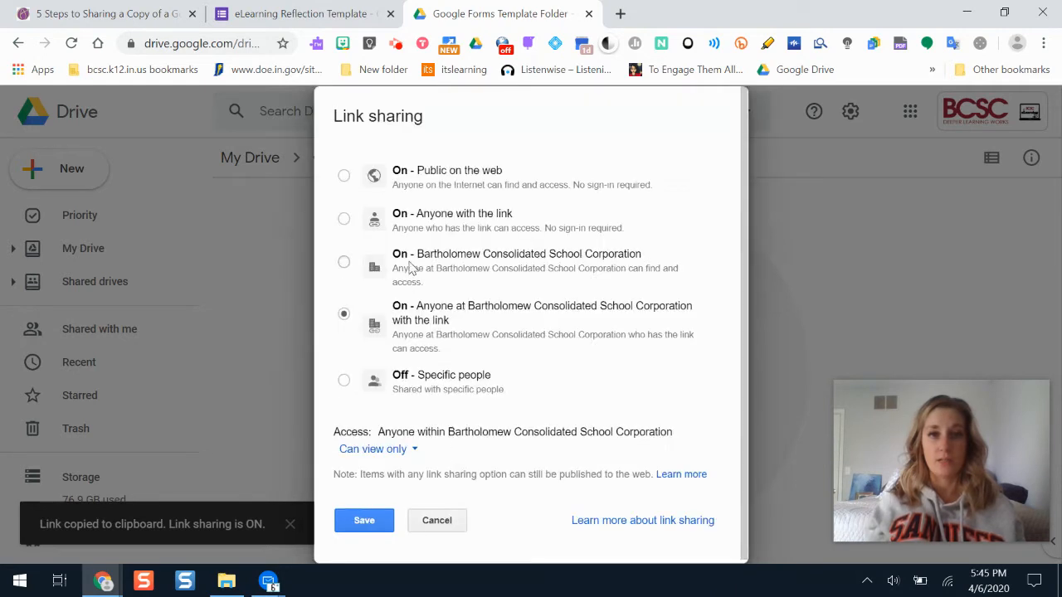
{"action": "mouse_move", "coordinate": [500, 230]}
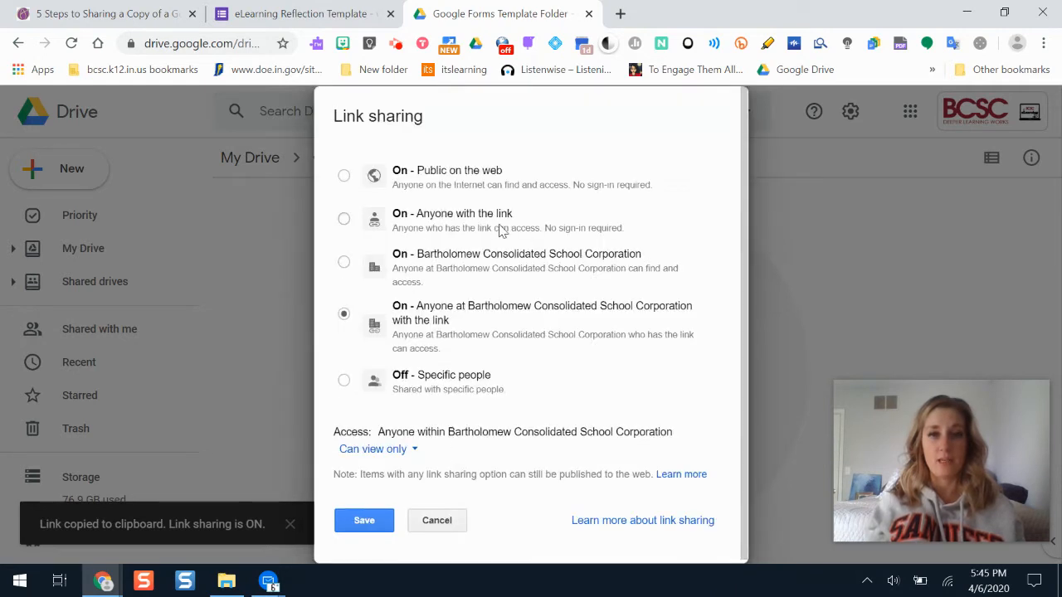
Set access to 'On - Anyone with the link', save it and return to the eLearning Reflection Template form.
{"action": "left_click", "coordinate": [343, 218]}
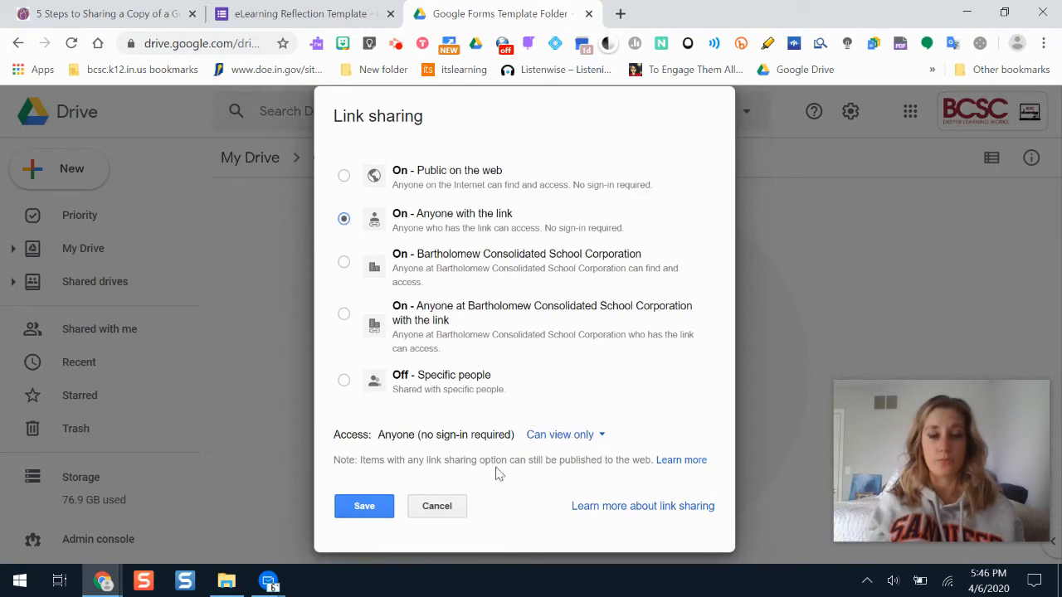
{"action": "left_click", "coordinate": [363, 506]}
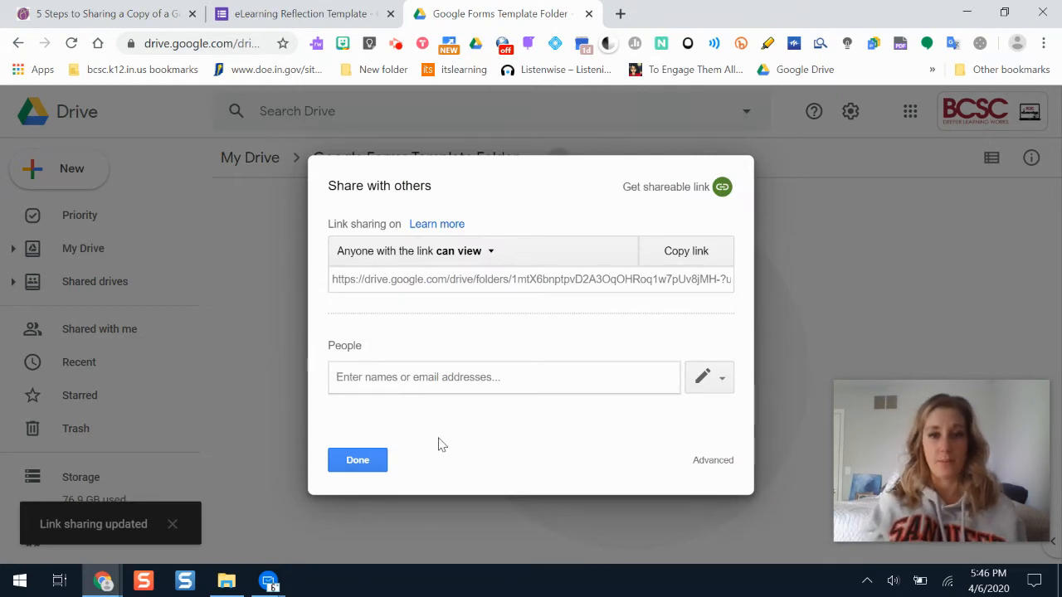
{"action": "left_click", "coordinate": [358, 459]}
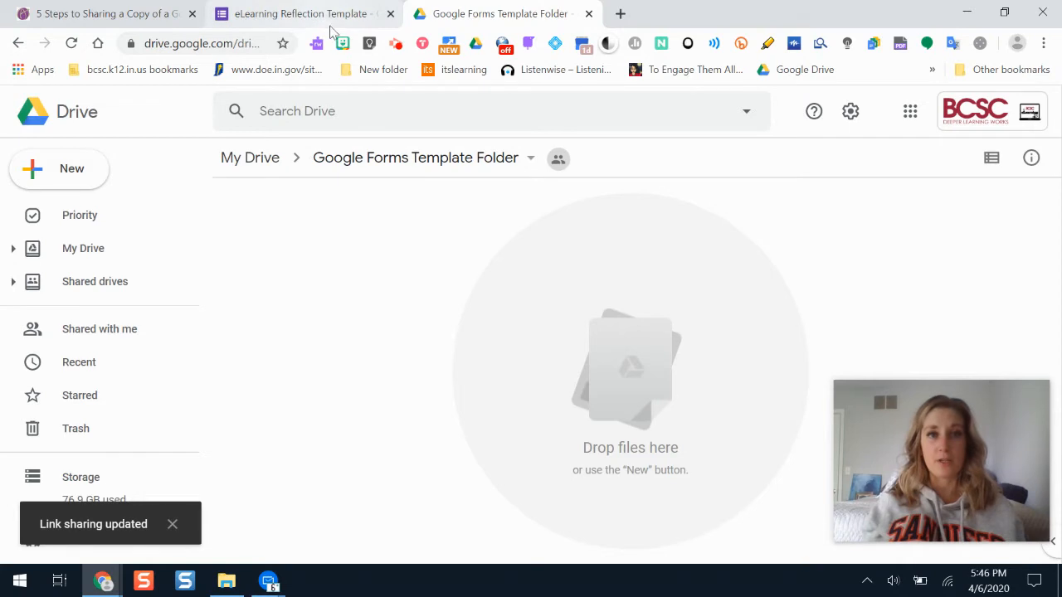
{"action": "left_click", "coordinate": [299, 13]}
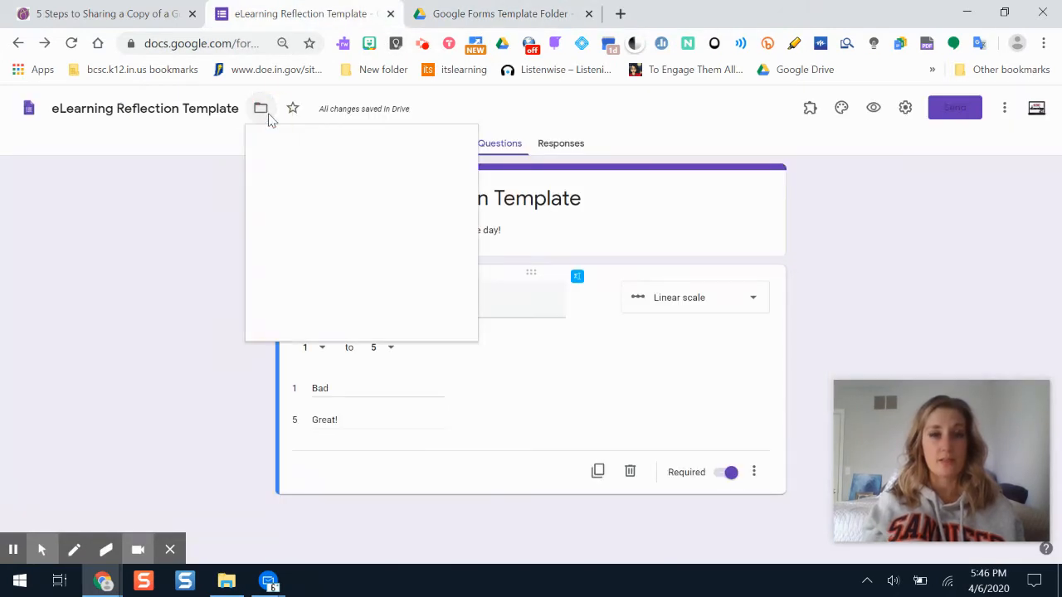
Choose Google Forms Template Folder as the form's destination folder.
{"action": "left_click", "coordinate": [261, 108]}
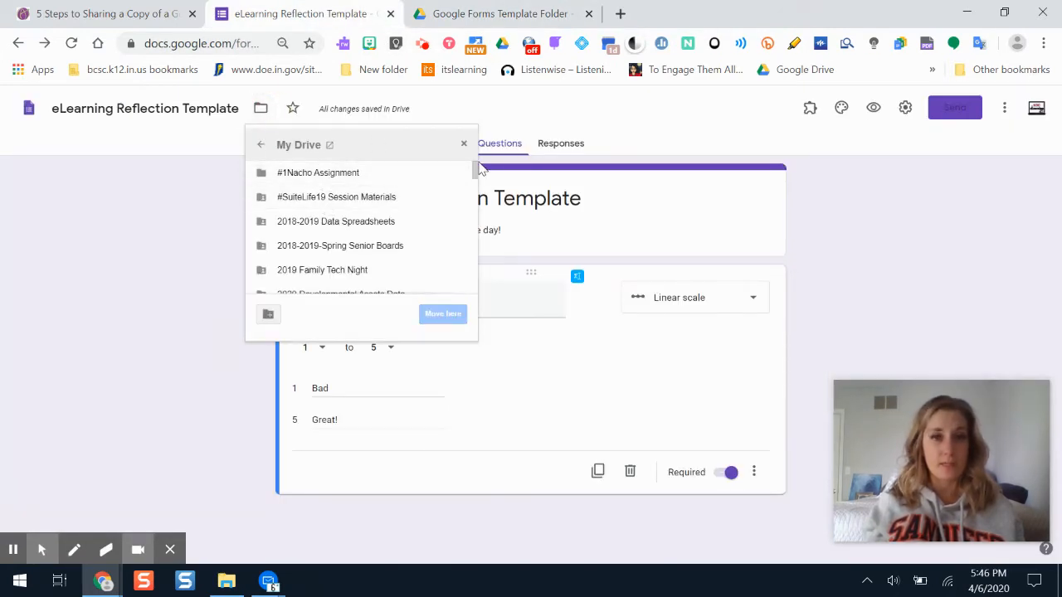
{"action": "scroll", "scroll_direction": "down", "scroll_amount": 3}
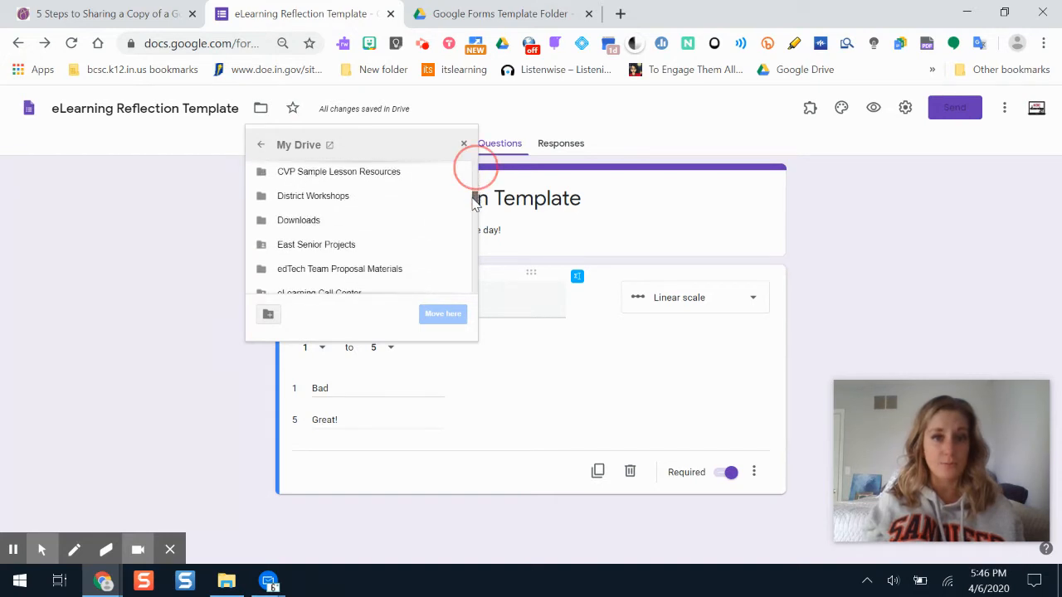
{"action": "scroll", "scroll_direction": "down", "scroll_amount": 3}
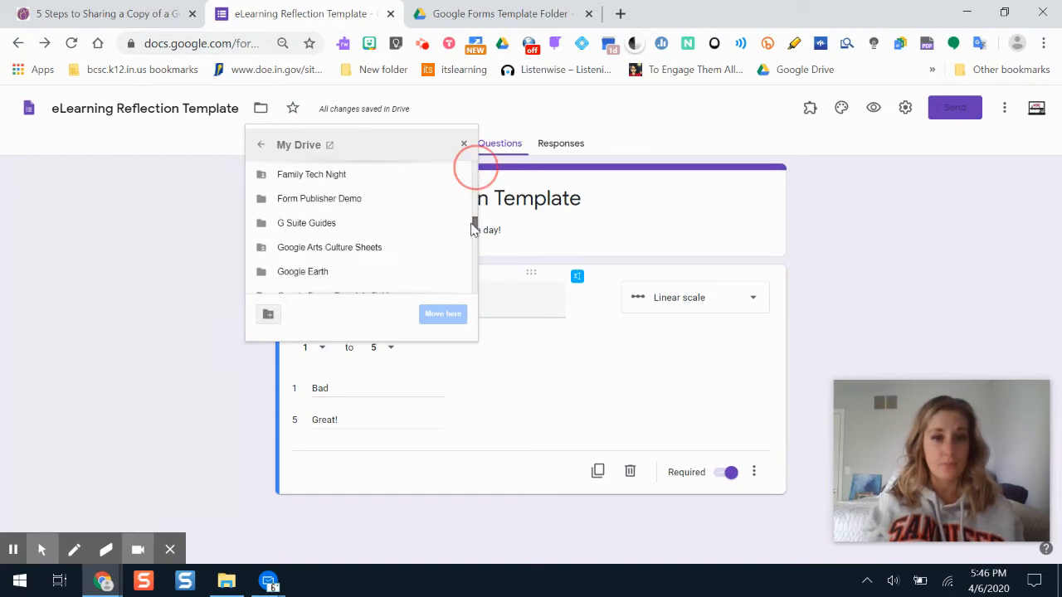
{"action": "scroll", "scroll_direction": "down", "scroll_amount": 3}
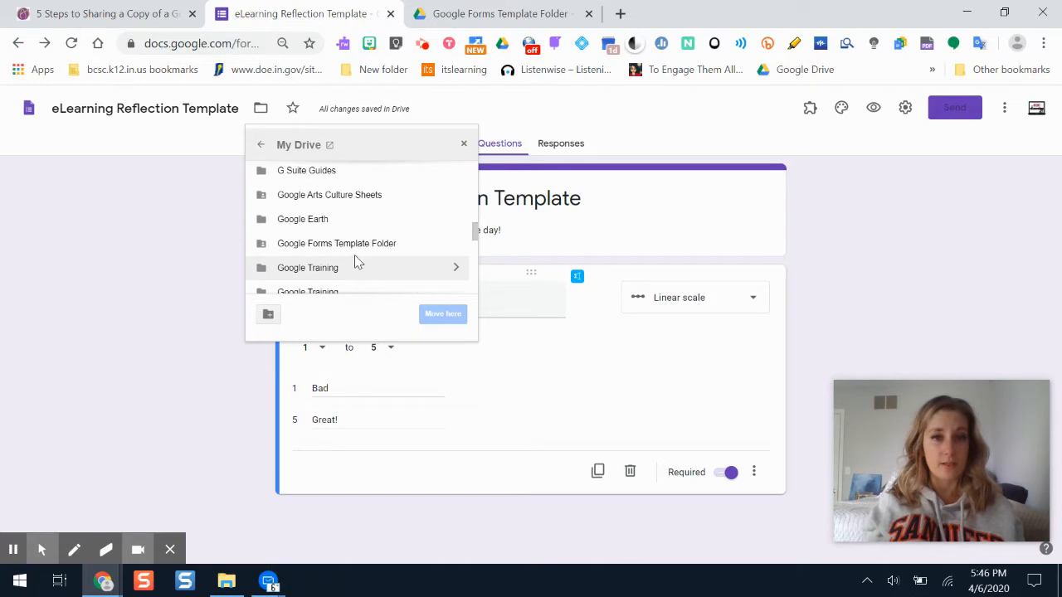
{"action": "left_click", "coordinate": [336, 243]}
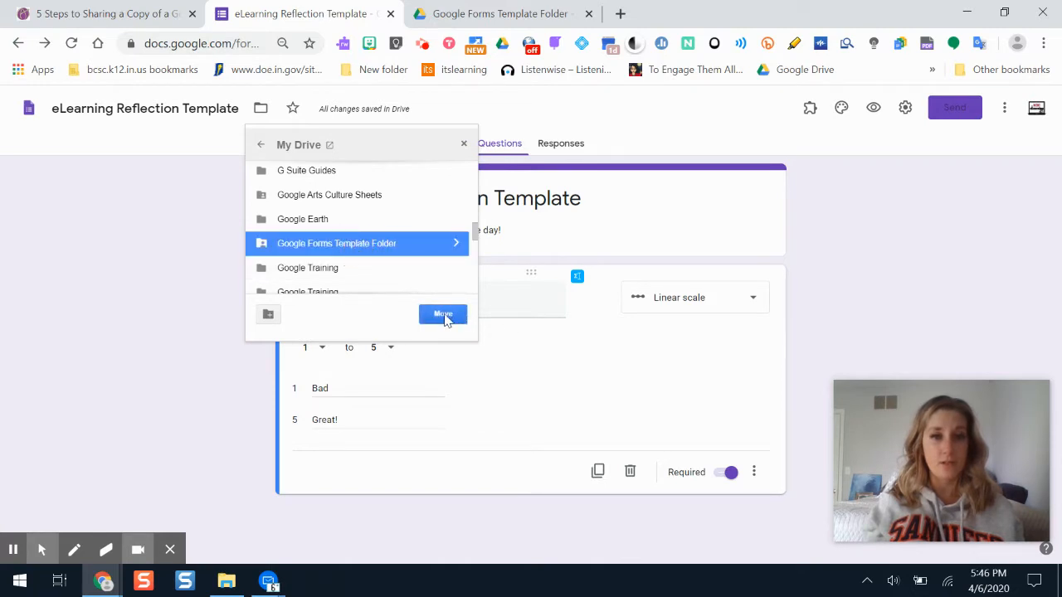
Move the form into the folder, accepting that it inherits the folder's access.
{"action": "left_click", "coordinate": [442, 314]}
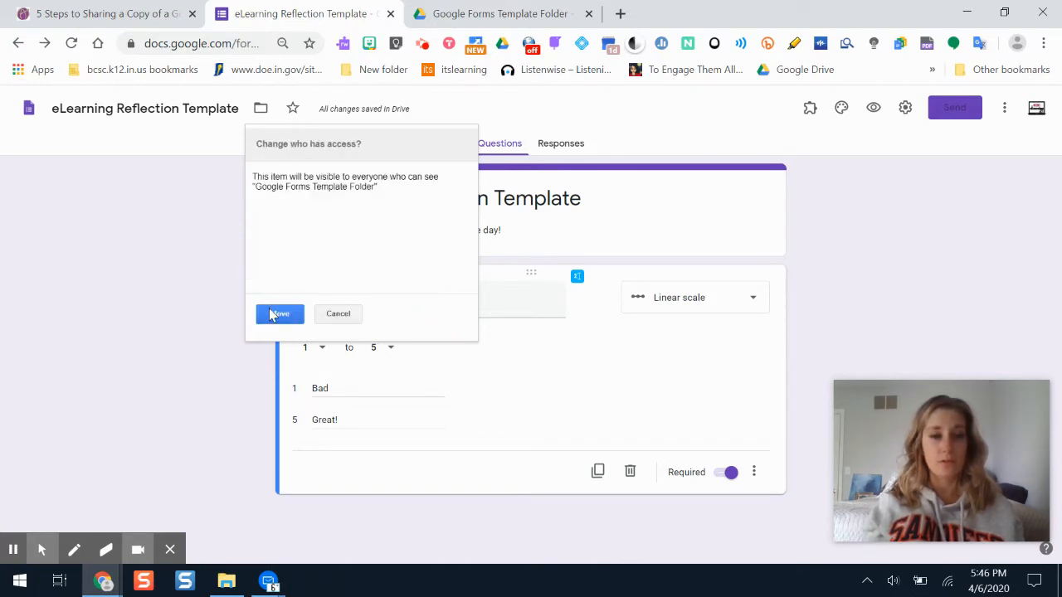
{"action": "left_click", "coordinate": [280, 314]}
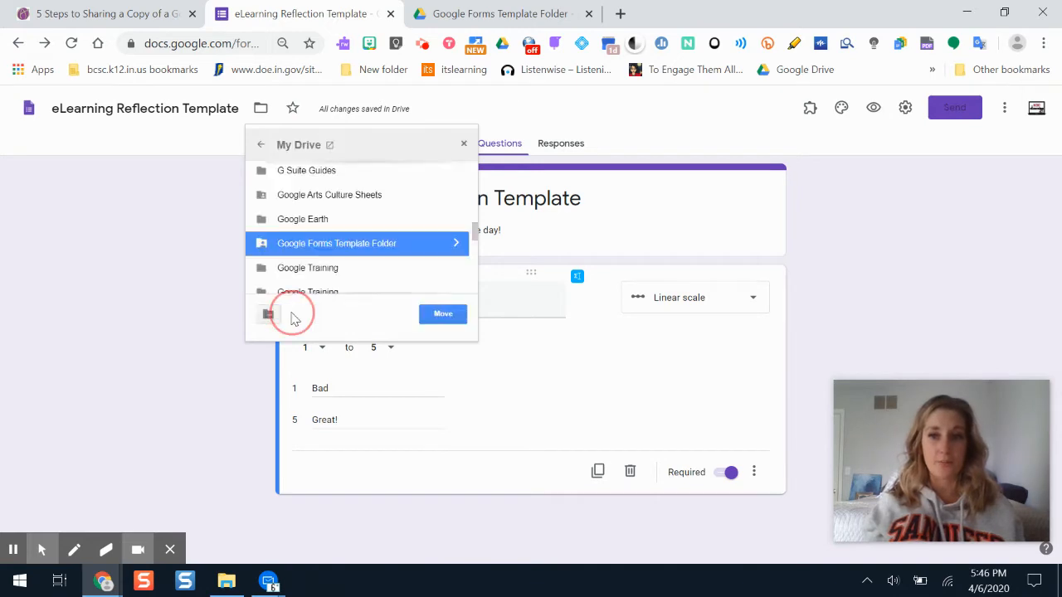
{"action": "left_click", "coordinate": [443, 313]}
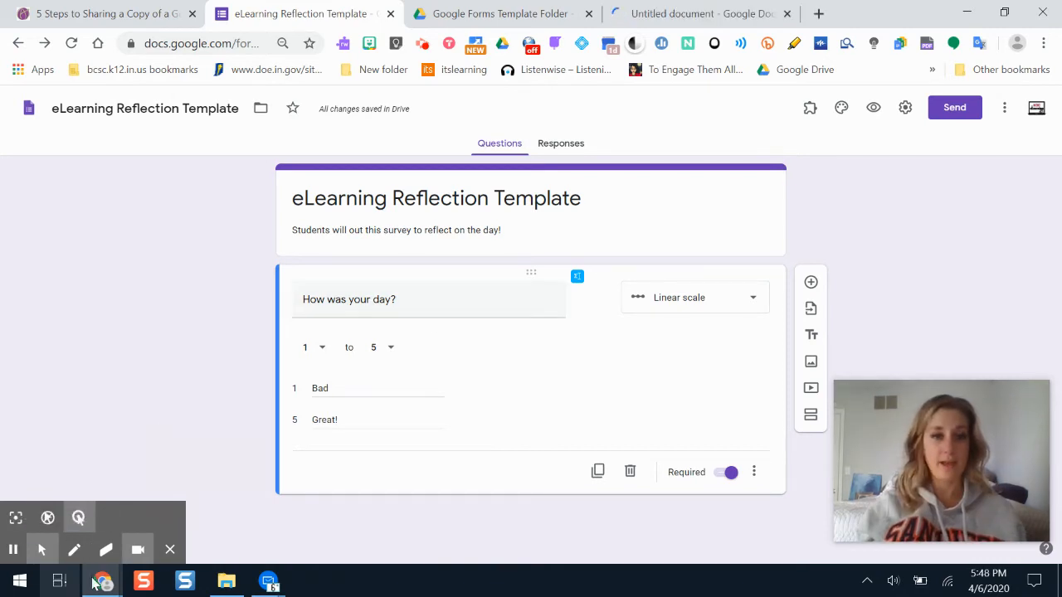
{"action": "left_click", "coordinate": [502, 15]}
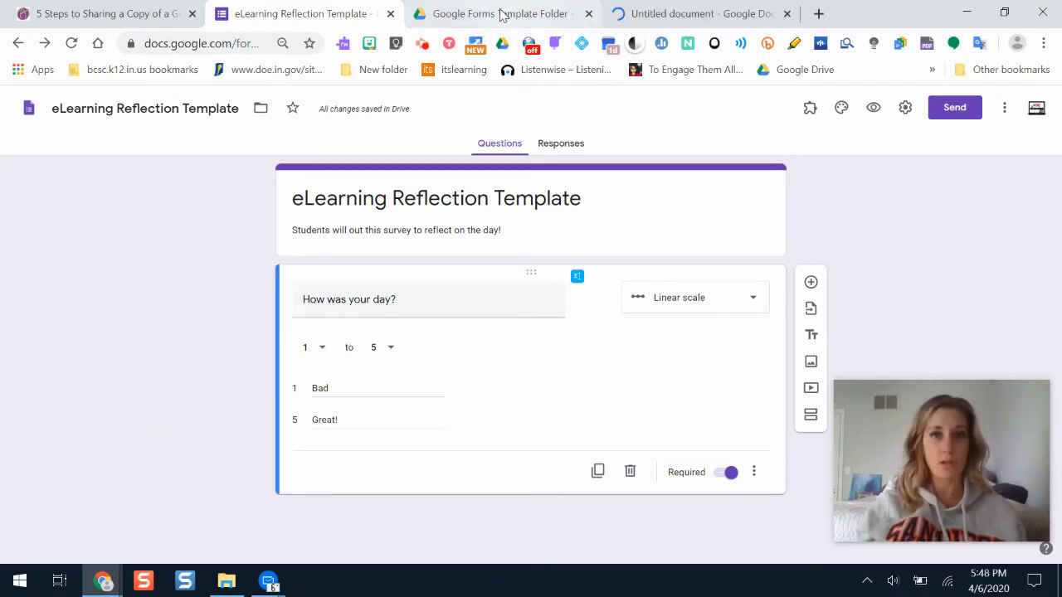
{"action": "left_click", "coordinate": [497, 13]}
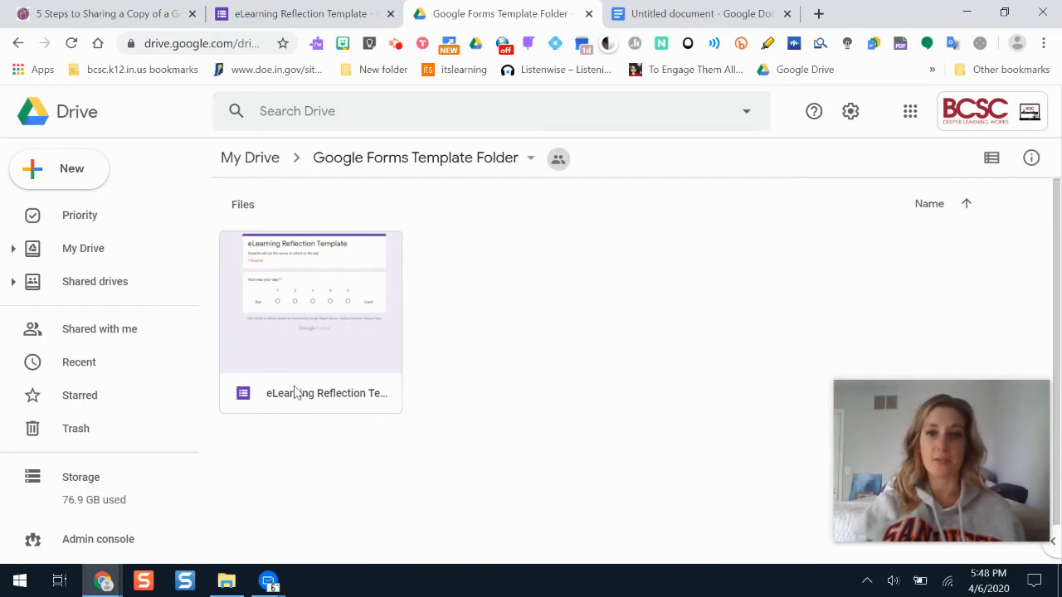
{"action": "double_click", "coordinate": [310, 301]}
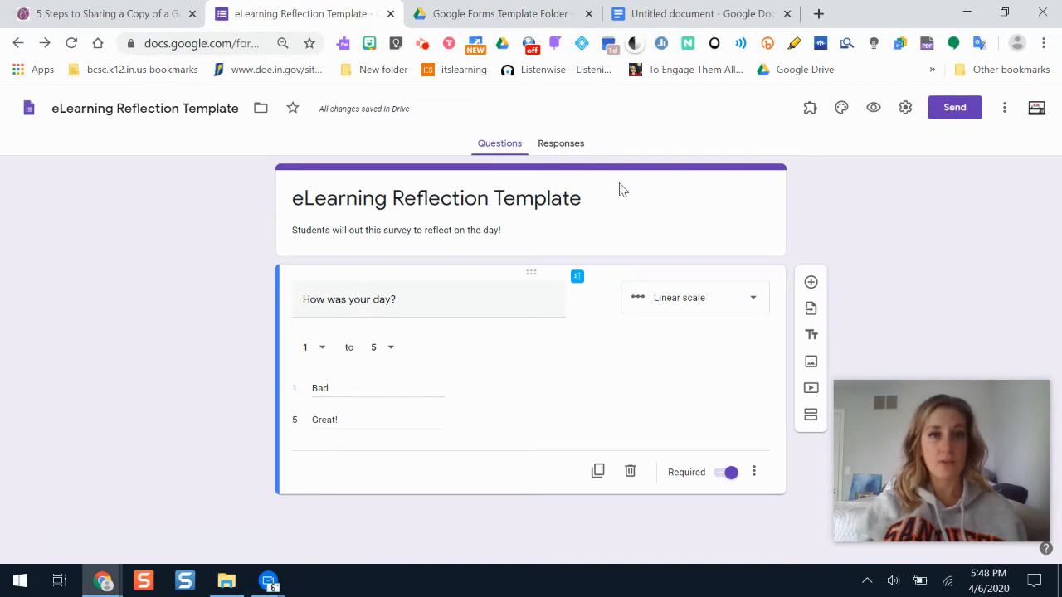
{"action": "mouse_move", "coordinate": [512, 269]}
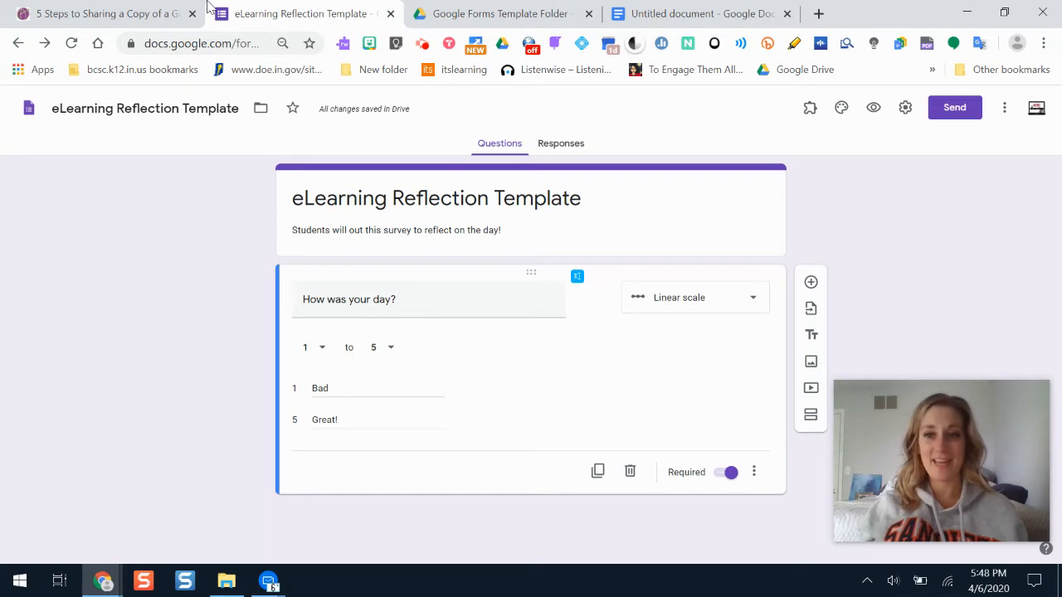
Paste the form's link into the untitled document with /edit replaced by /copy, then return to the form.
{"action": "left_click", "coordinate": [203, 43]}
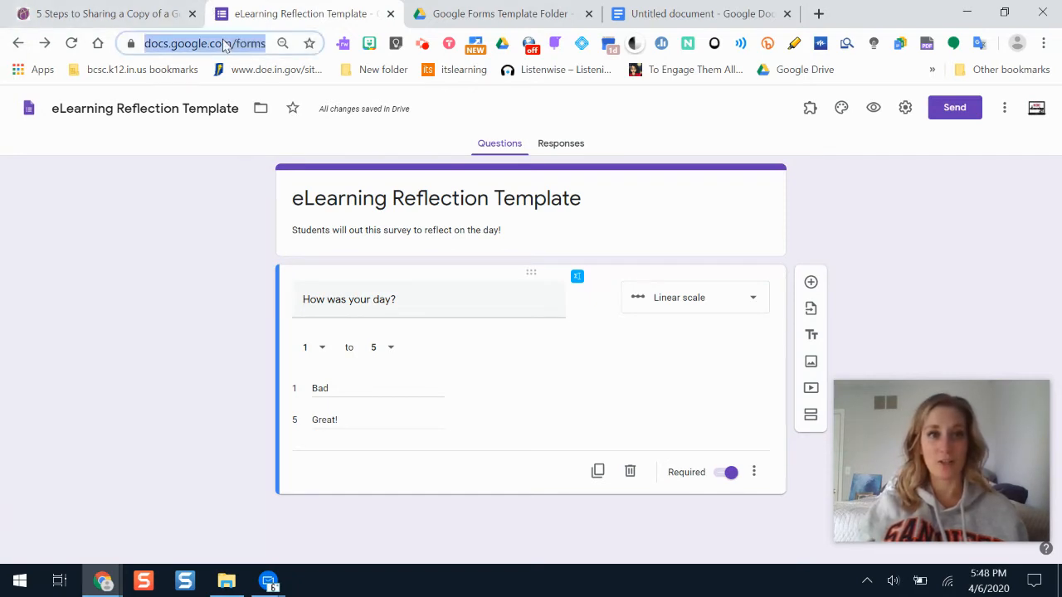
{"action": "left_click", "coordinate": [205, 44]}
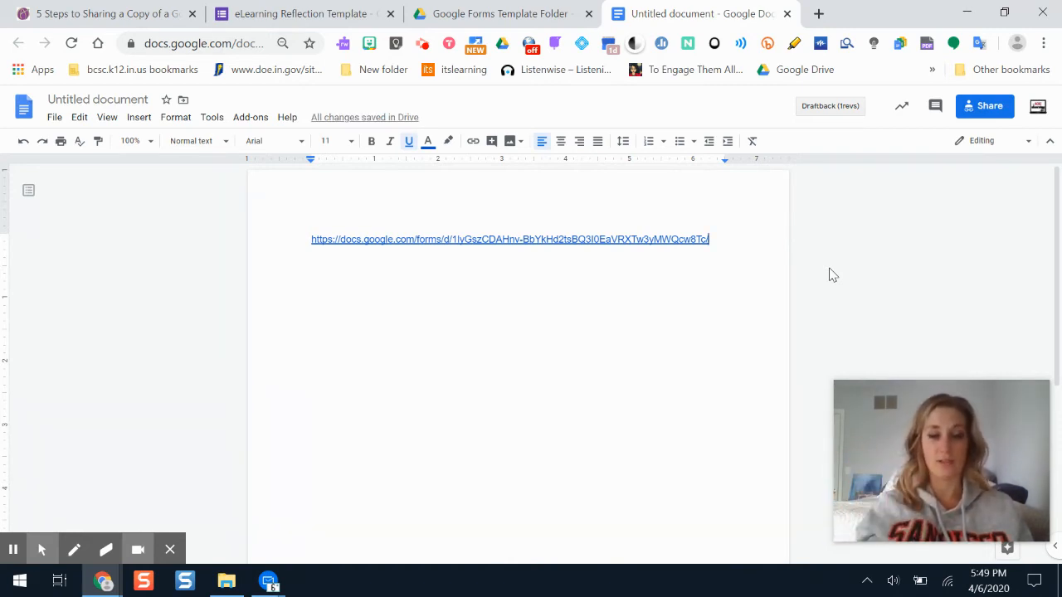
{"action": "type", "text": "/copy"}
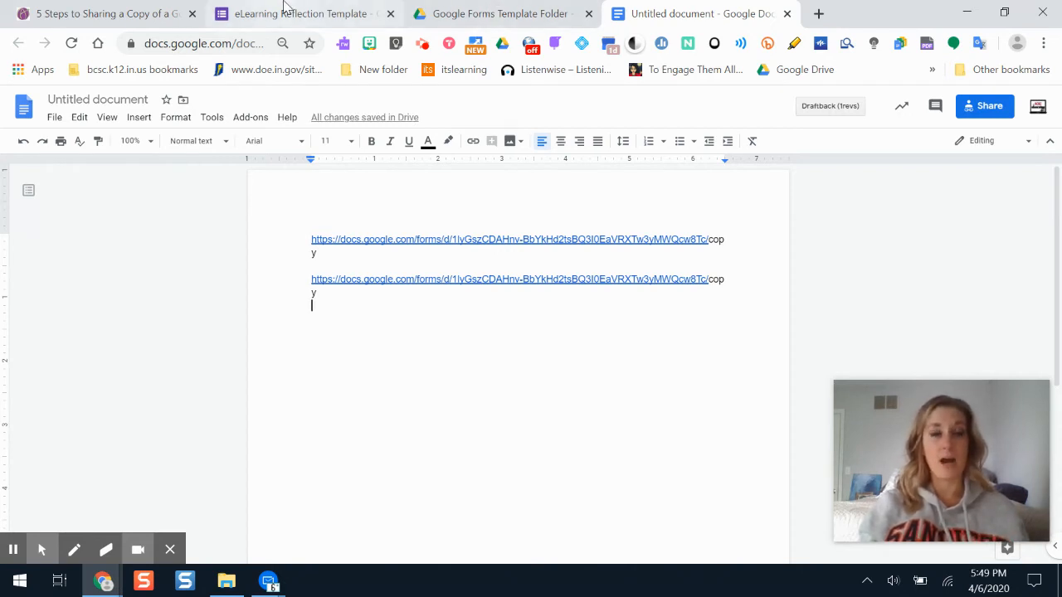
{"action": "left_click", "coordinate": [299, 13]}
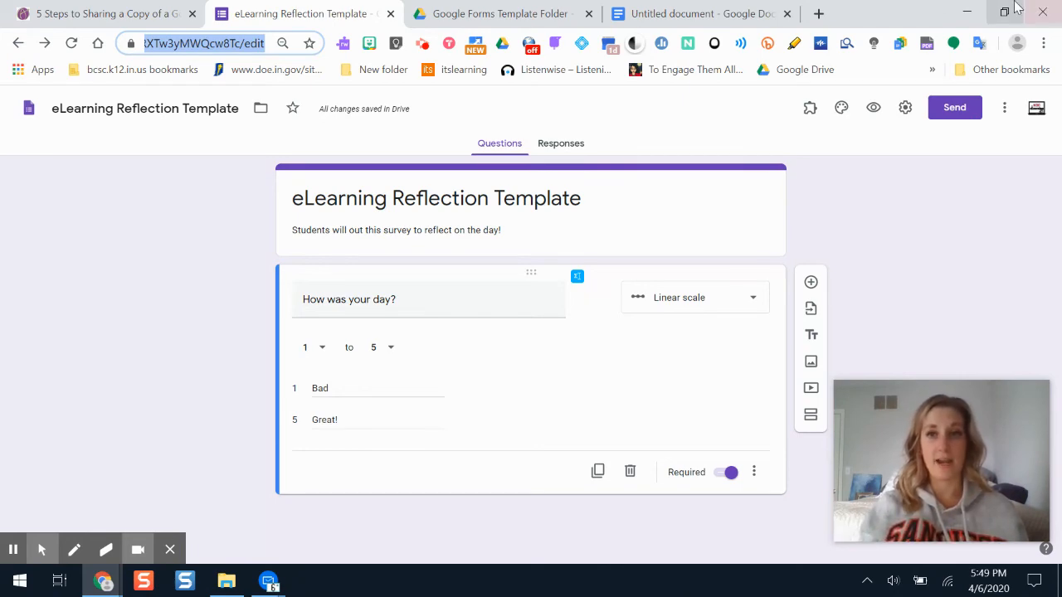
Load the form's /copy link in the other account's Chrome window to reach the Copy document page.
{"action": "left_click", "coordinate": [268, 579]}
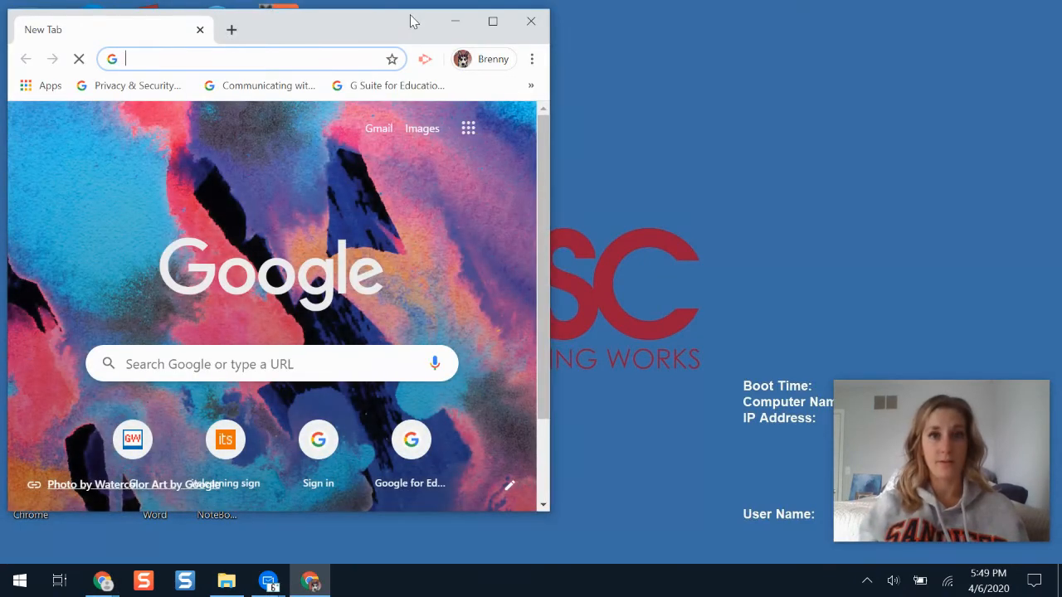
{"action": "left_click", "coordinate": [492, 21]}
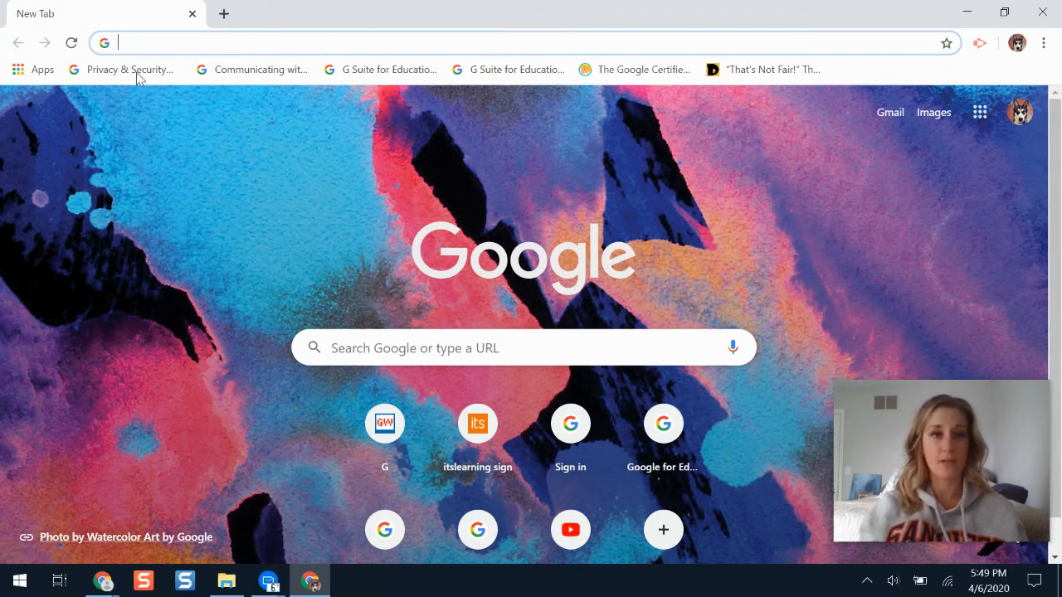
{"action": "mouse_move", "coordinate": [448, 14]}
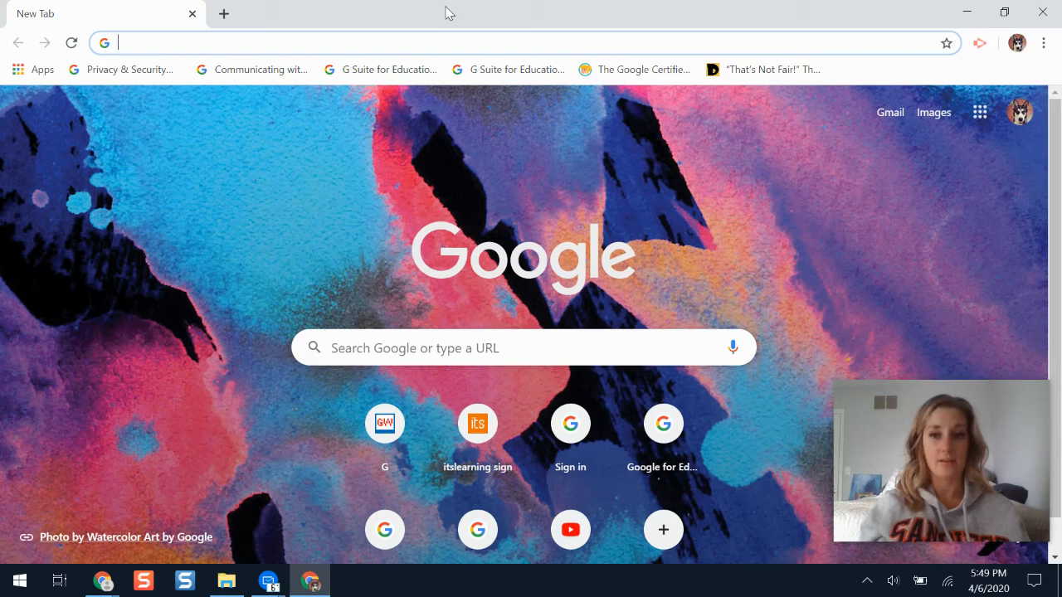
{"action": "mouse_move", "coordinate": [224, 87]}
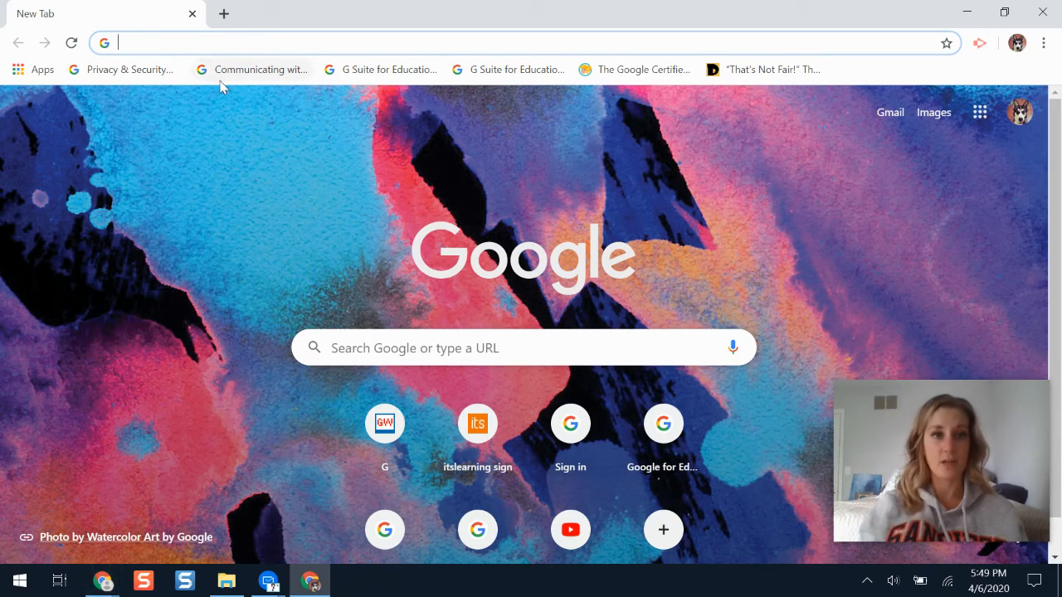
{"action": "type", "text": "https://docs.google.com/forms/d/1lyGszCDAHnv-BbYkHd2tsBQ3I0EaVRXTw3yMWQcw8Tc/copy"}
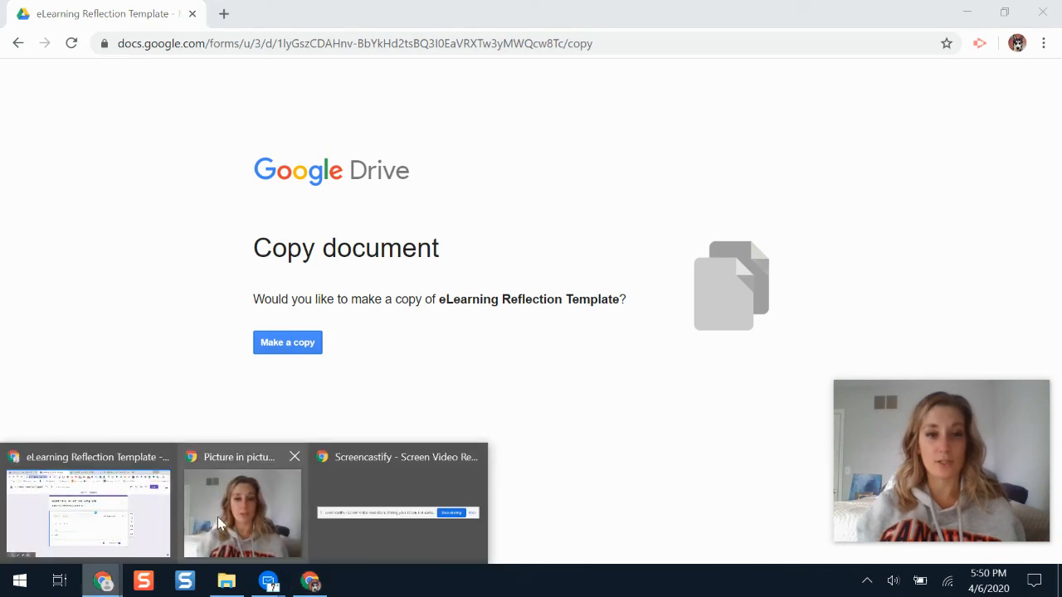
Return to the main window's Teacher Tech article and scroll to step 5 on changing /edit to /copy.
{"action": "left_click", "coordinate": [287, 342]}
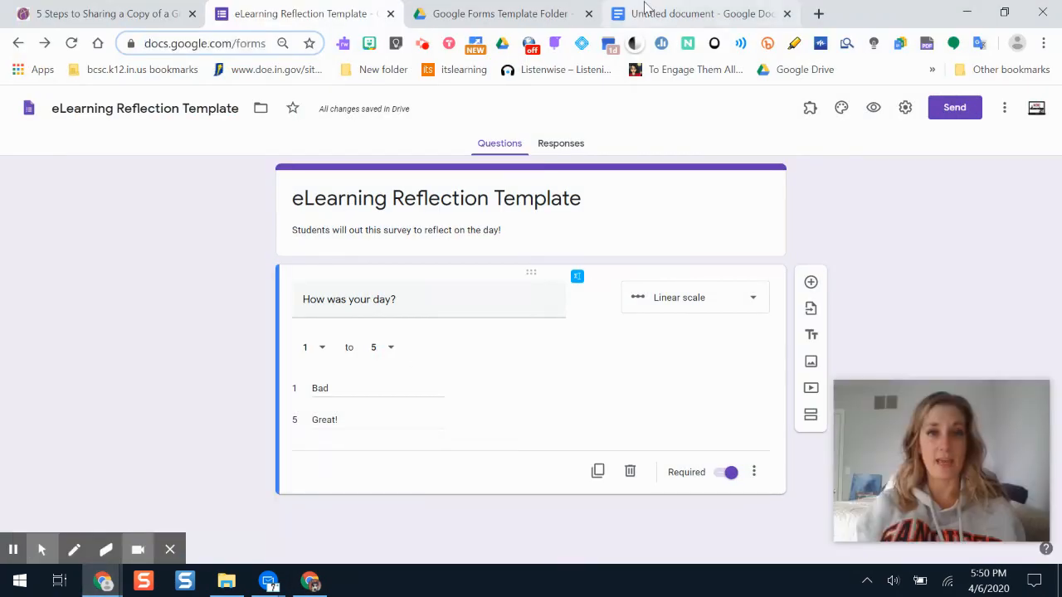
{"action": "mouse_move", "coordinate": [108, 14]}
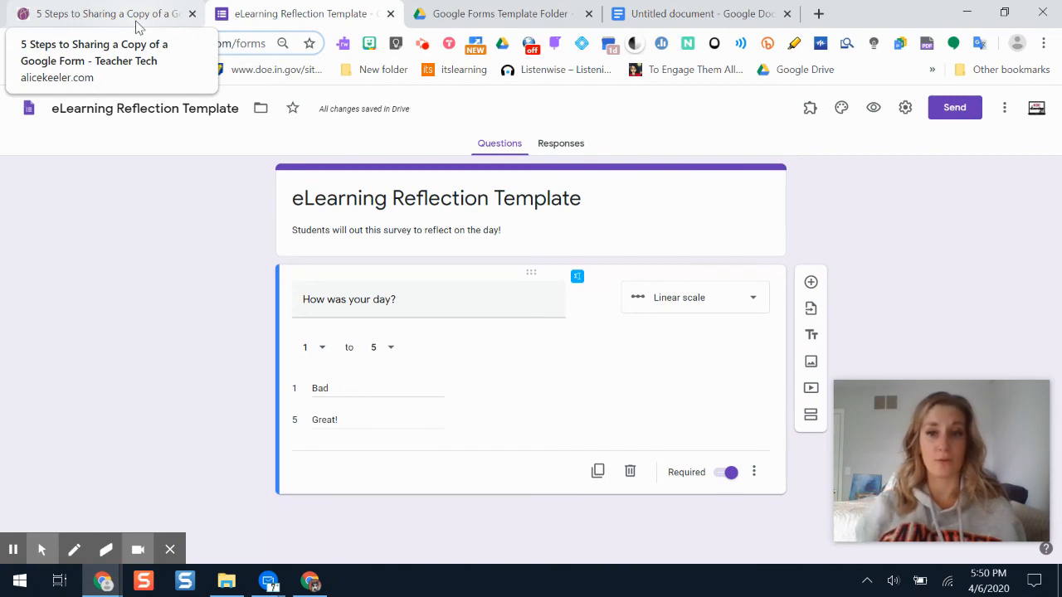
{"action": "left_click", "coordinate": [99, 14]}
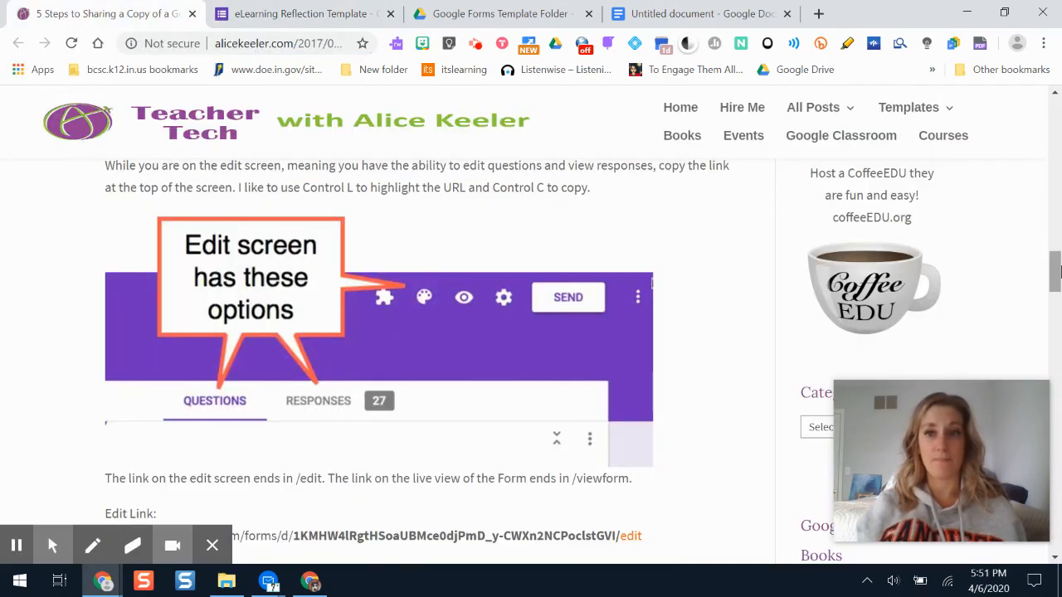
{"action": "scroll", "scroll_direction": "down", "scroll_amount": 3}
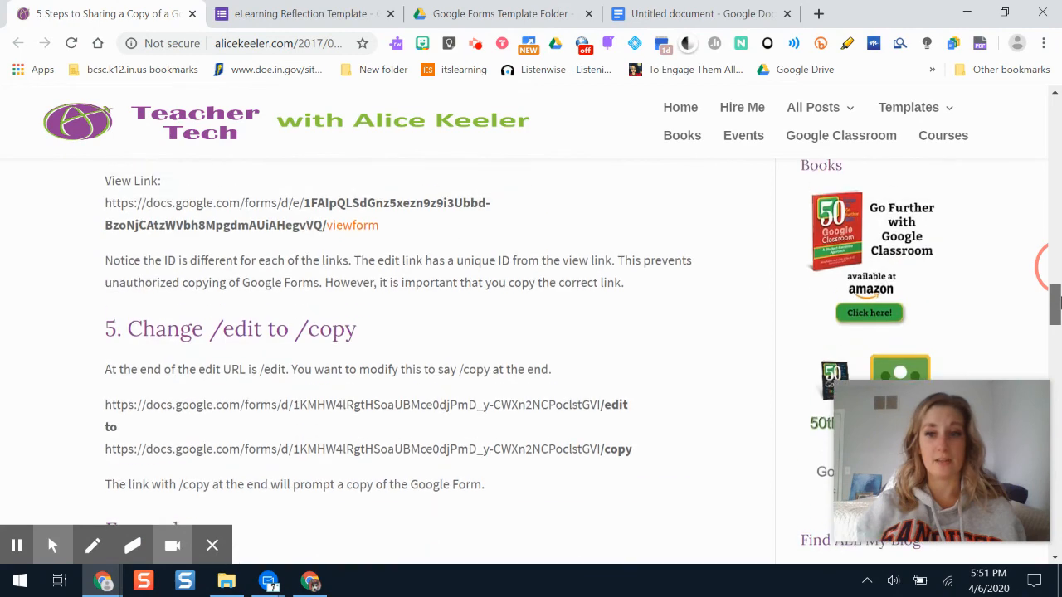
{"action": "scroll", "scroll_direction": "down", "scroll_amount": 3}
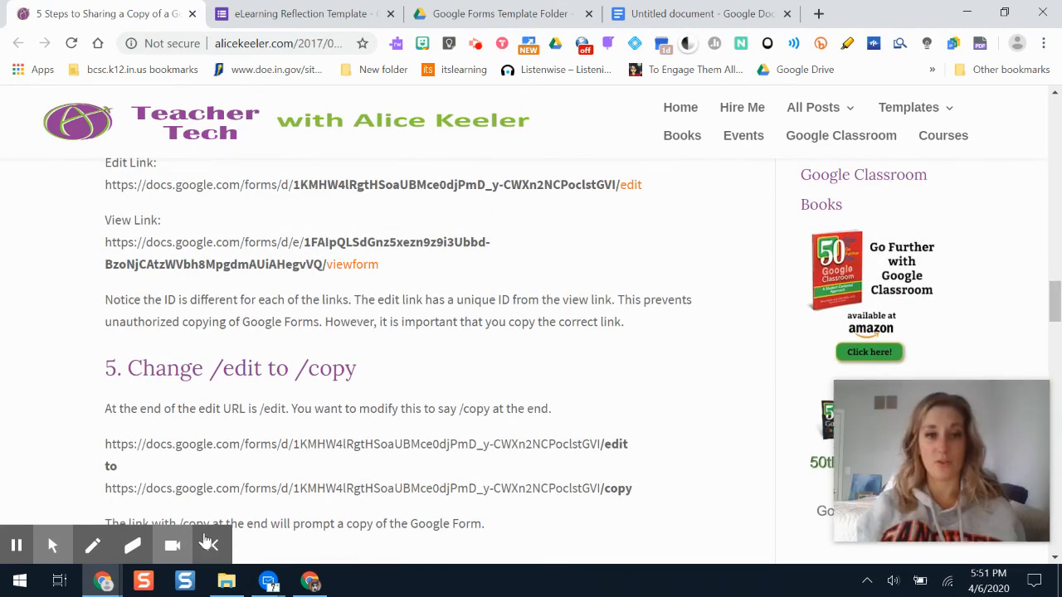